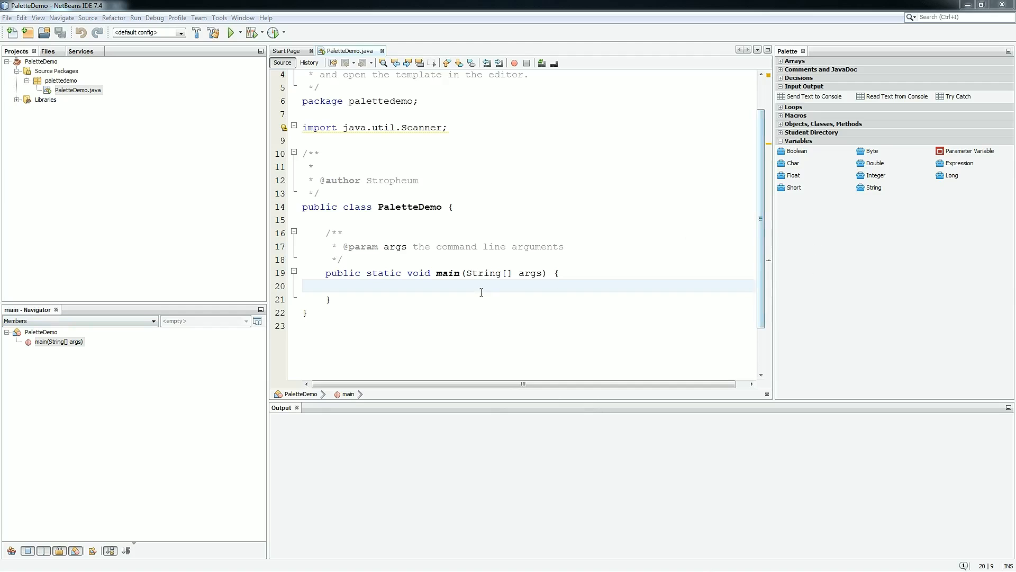
pyautogui.moveTo(487, 284)
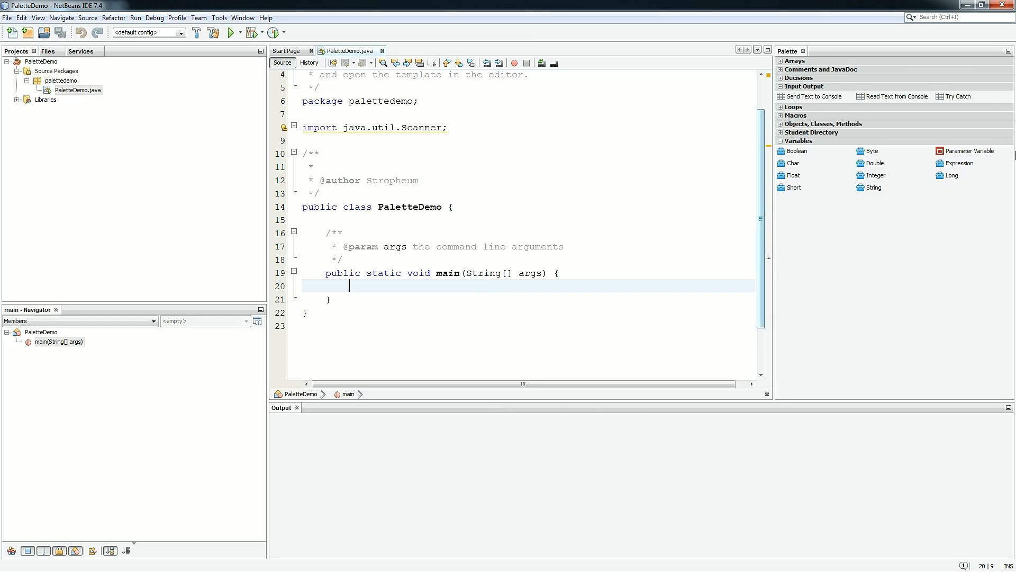
# - Insert a palette Send Text to Console snippet so main prints 'This is only a test'
pyautogui.click(798, 141)
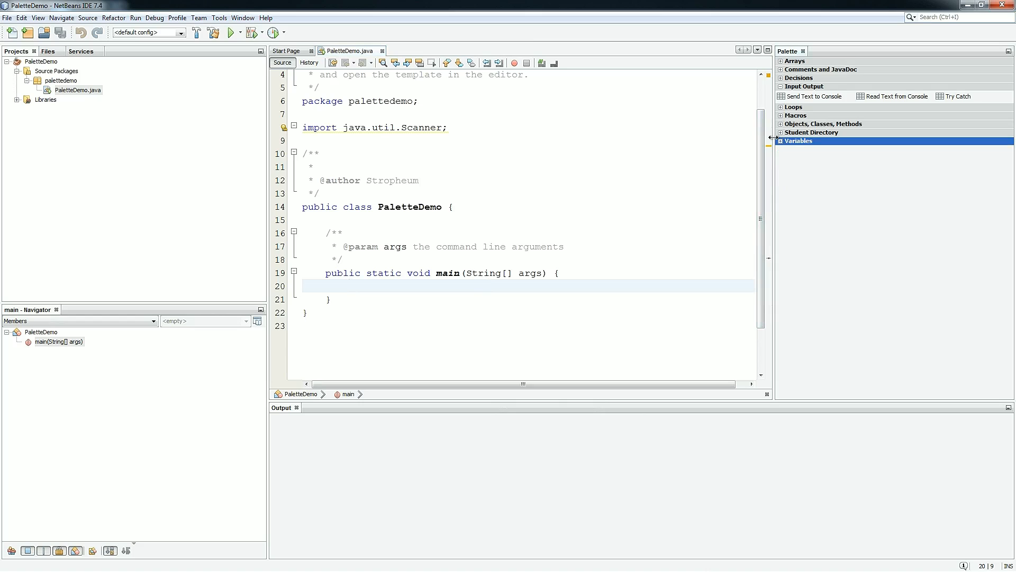
pyautogui.moveTo(862, 123)
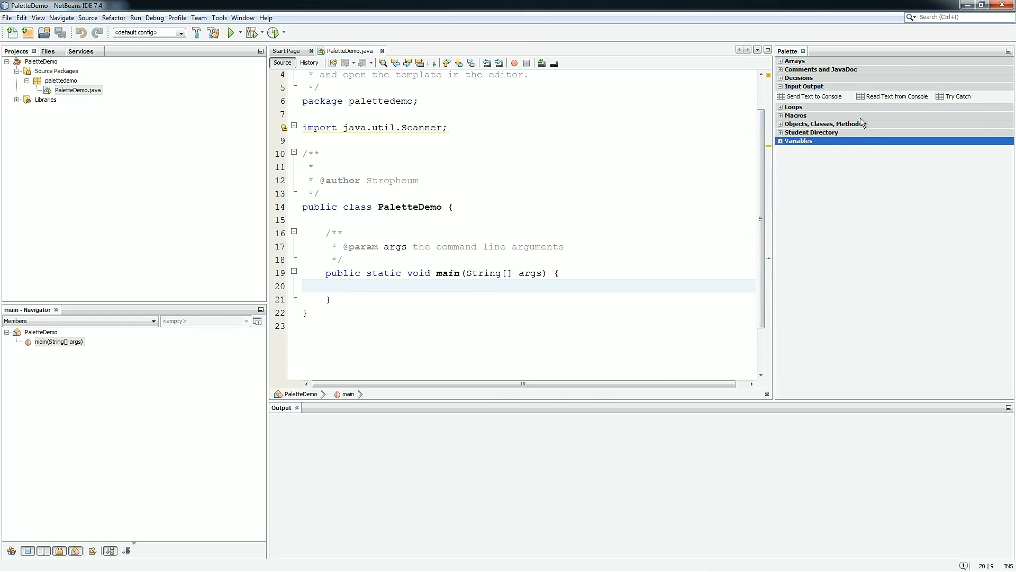
pyautogui.moveTo(825, 98)
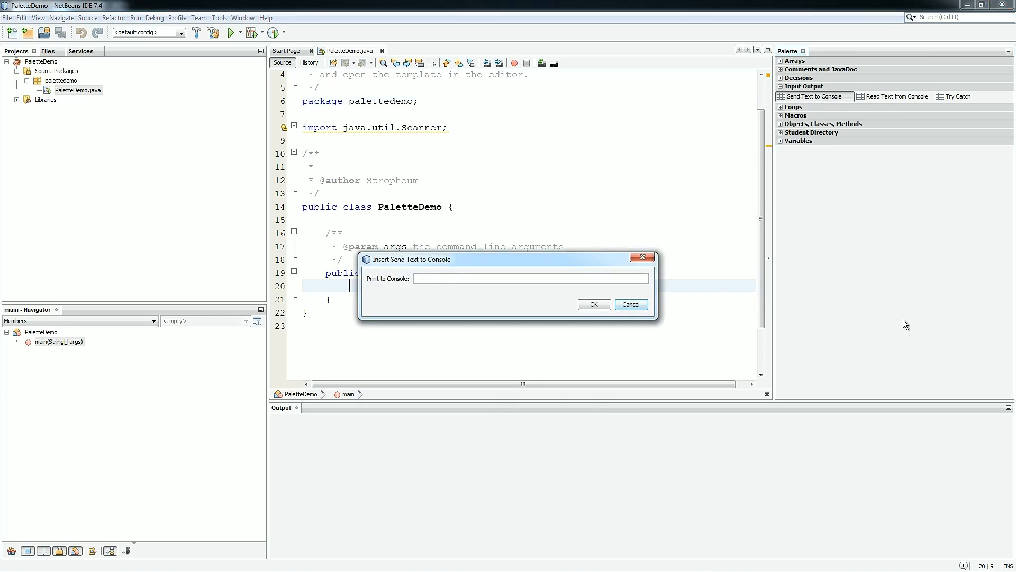
pyautogui.write('This is only a te')
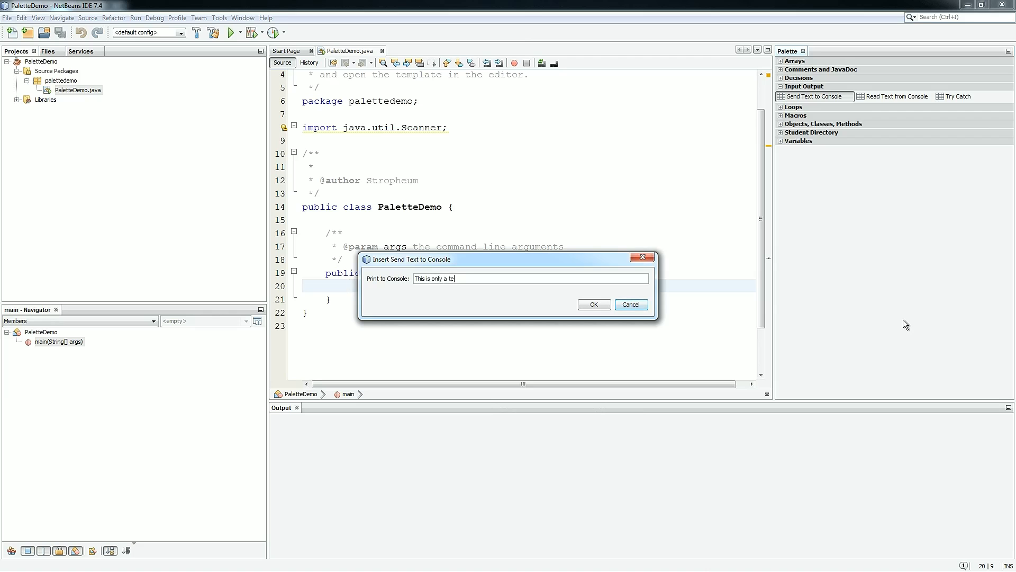
pyautogui.click(630, 305)
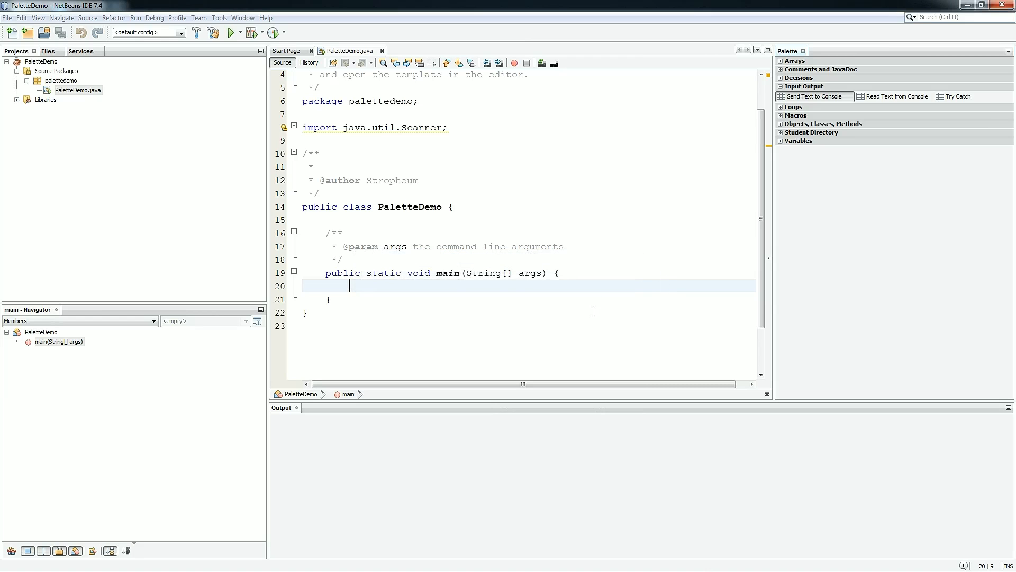
pyautogui.write('System.out.println("This is only a test");')
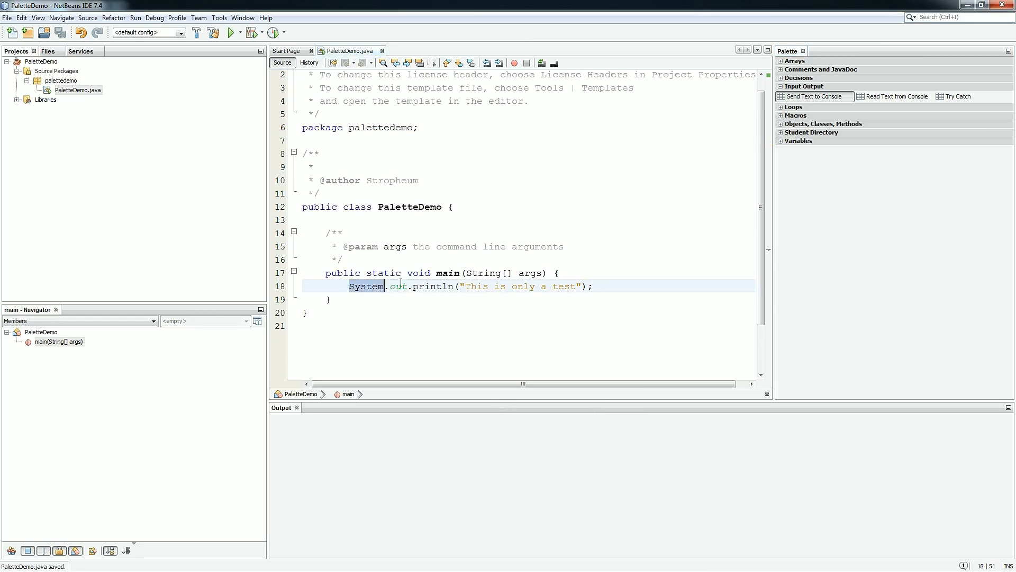
# - Add a sout-expanded println of 'This is also a test', then select both print lines
pyautogui.click(594, 286)
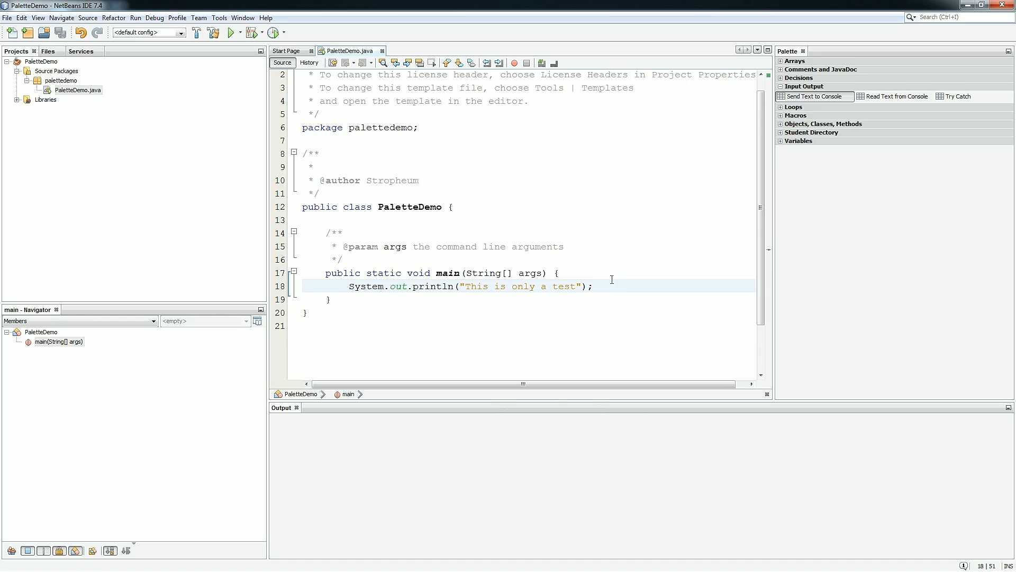
pyautogui.moveTo(634, 292)
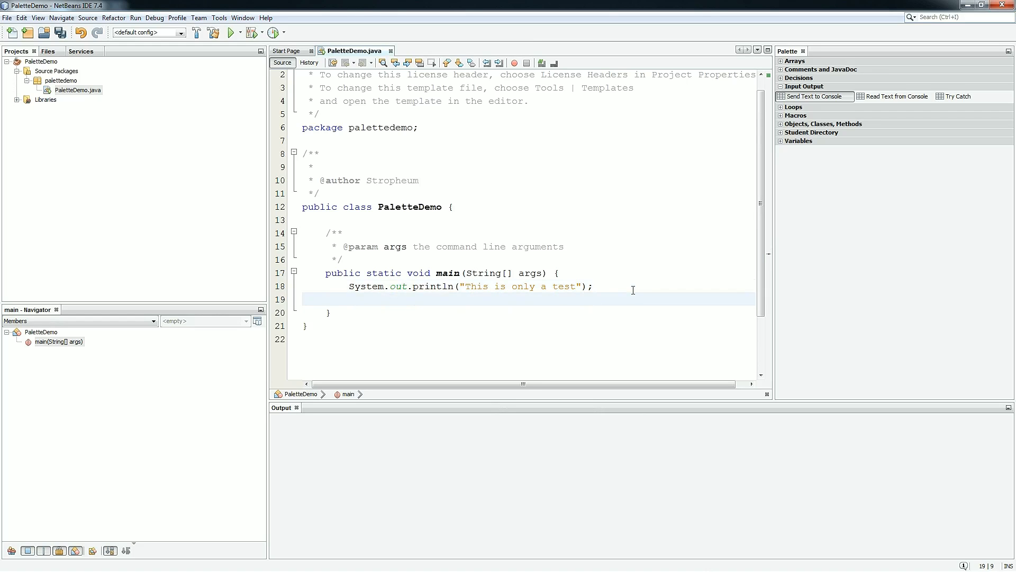
pyautogui.write('sout')
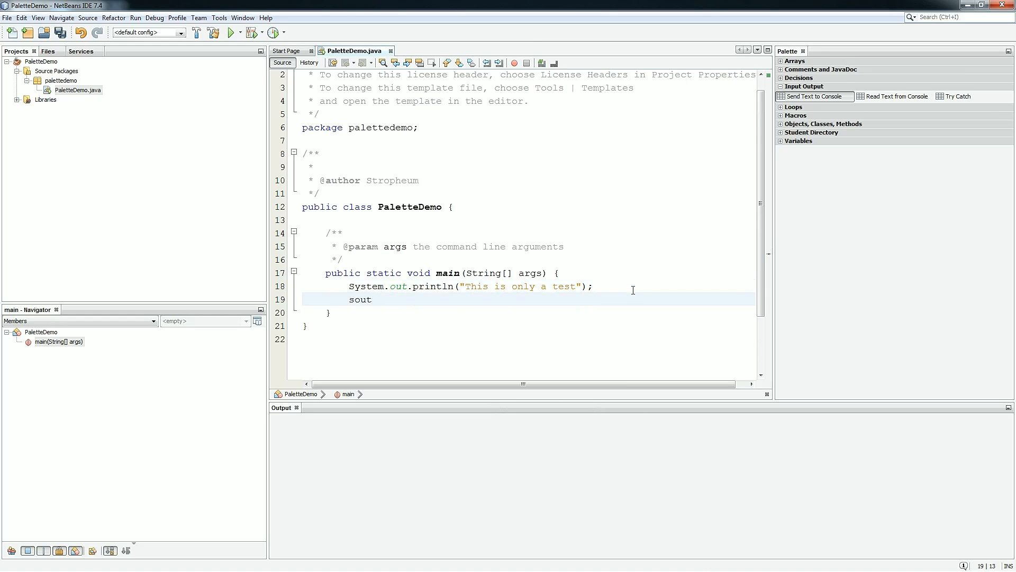
pyautogui.press('Tab')
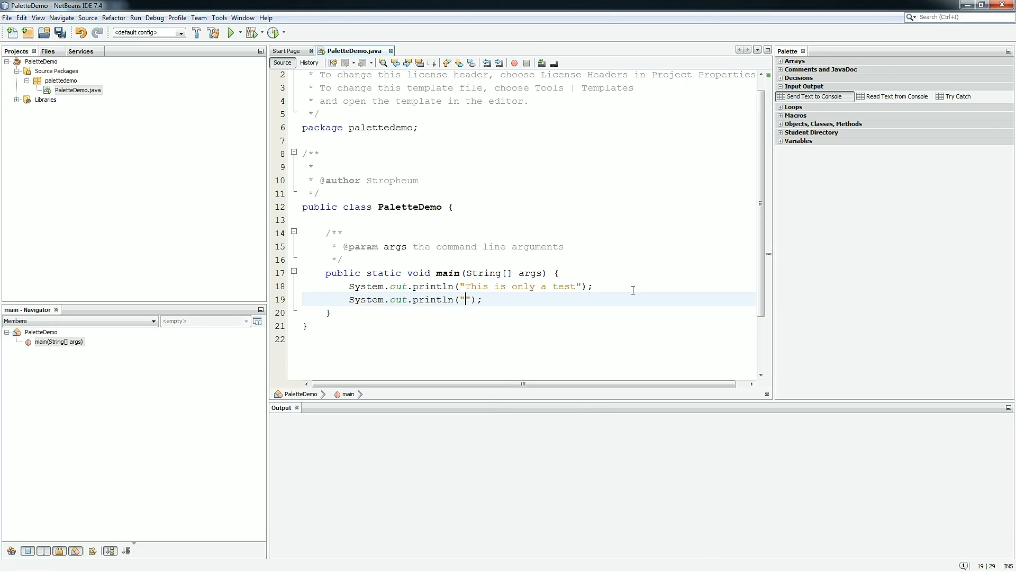
pyautogui.write('This is also a test')
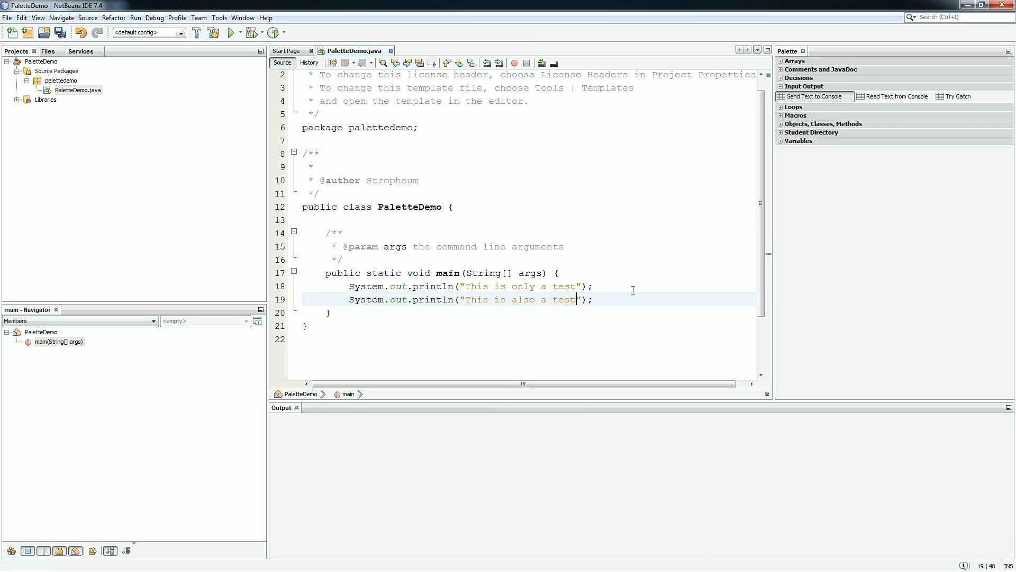
pyautogui.moveTo(578, 299); pyautogui.dragTo(367, 286)
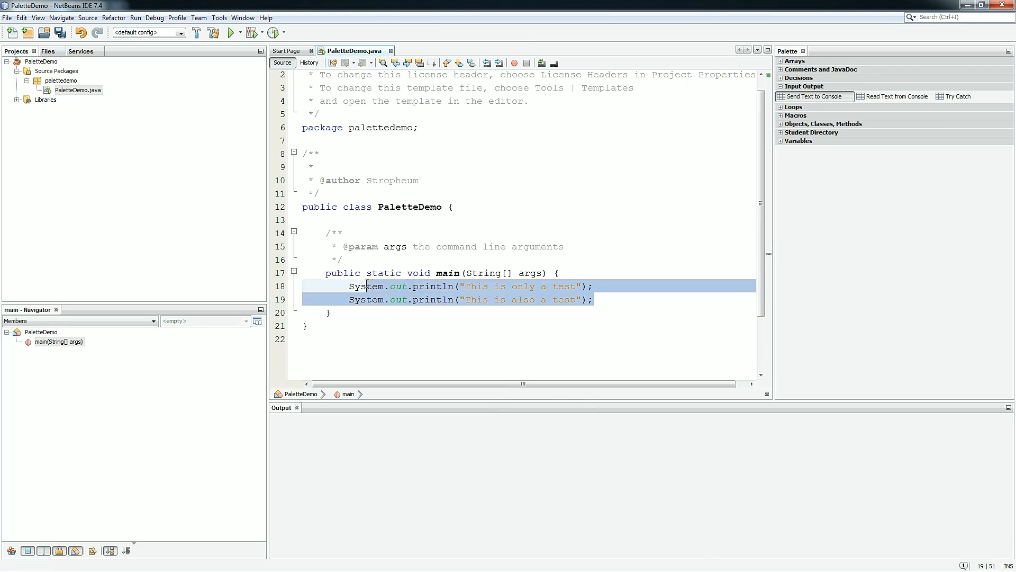
# - Delete both prints and insert a Read Text from Console snippet reading int myInt
pyautogui.press('Delete')
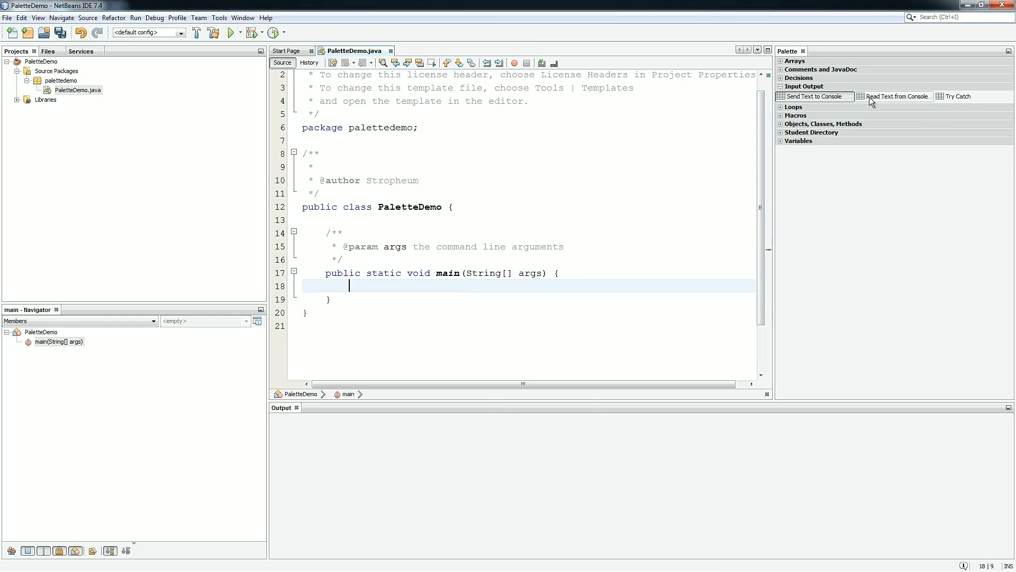
pyautogui.moveTo(896, 101)
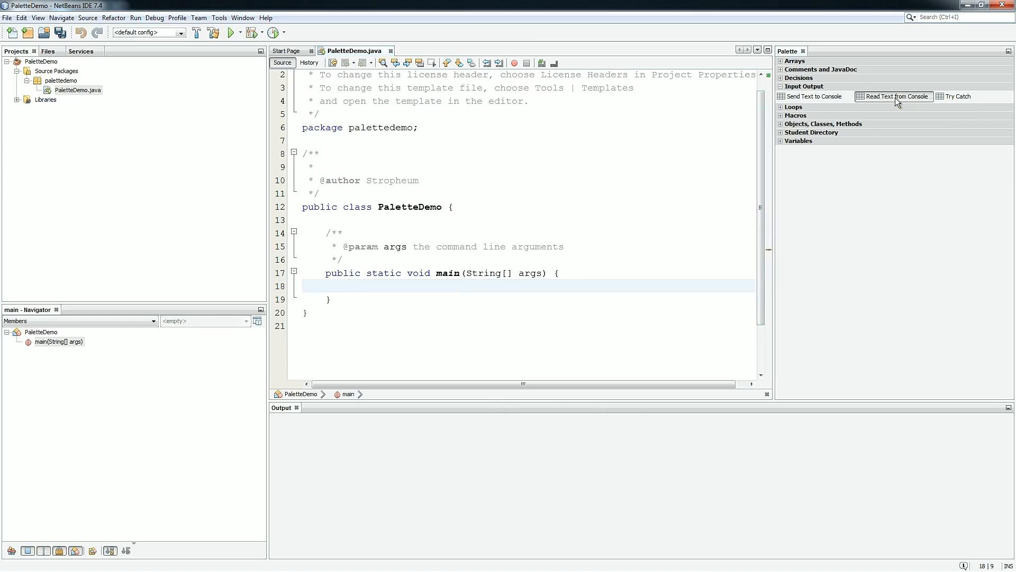
pyautogui.click(781, 141)
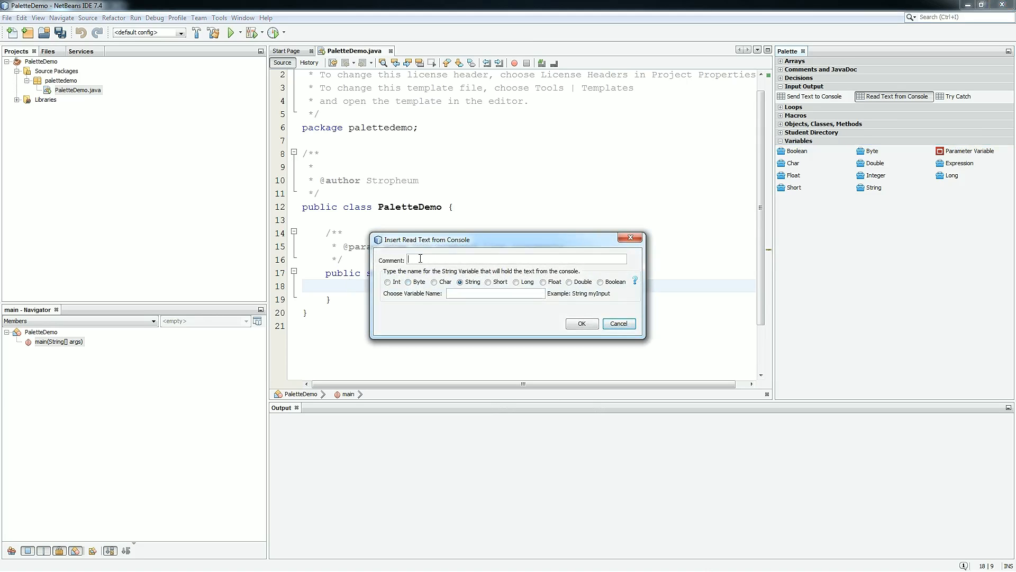
pyautogui.write('This is a comment')
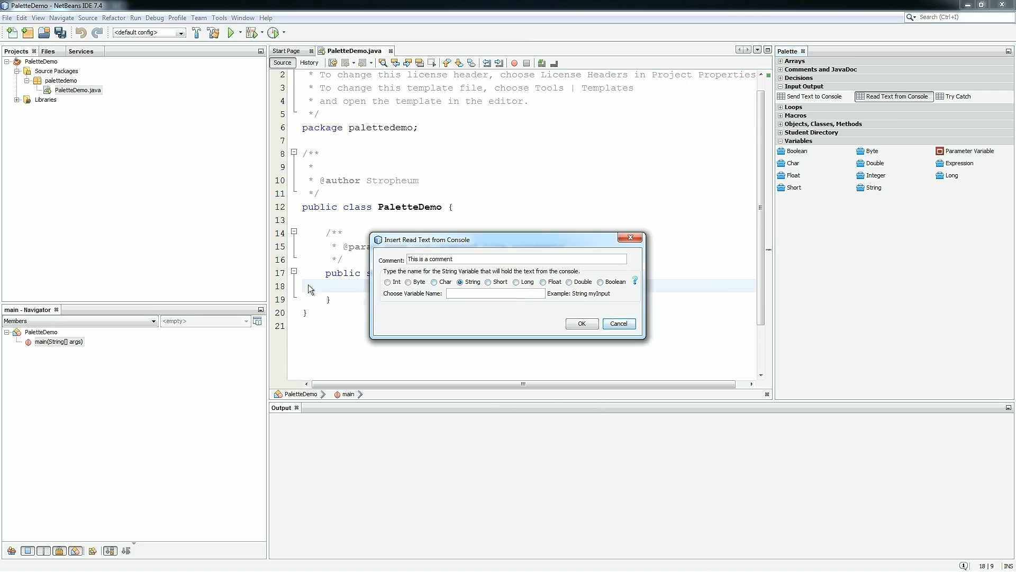
pyautogui.click(387, 282)
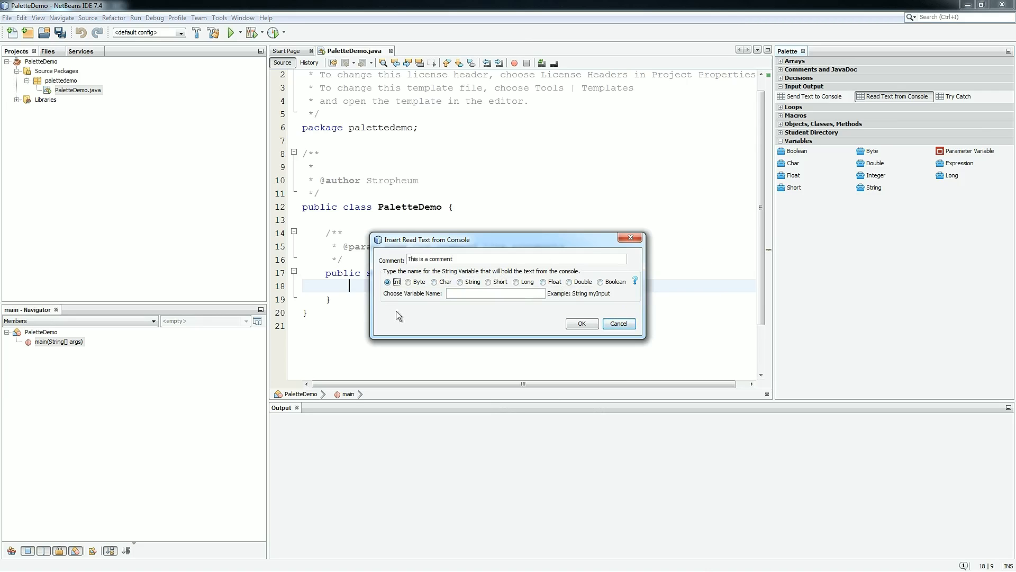
pyautogui.write('myInt')
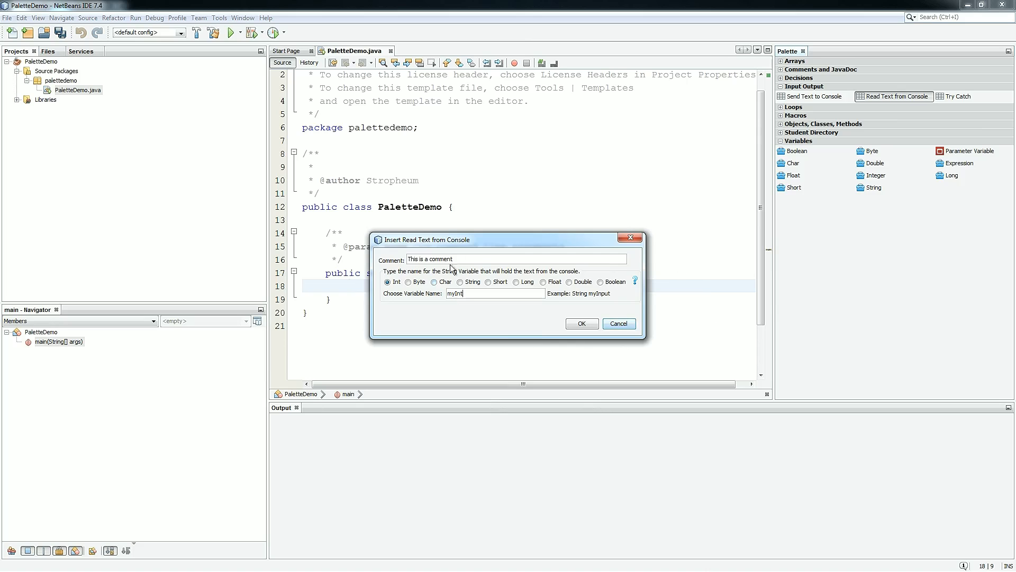
pyautogui.moveTo(324, 192)
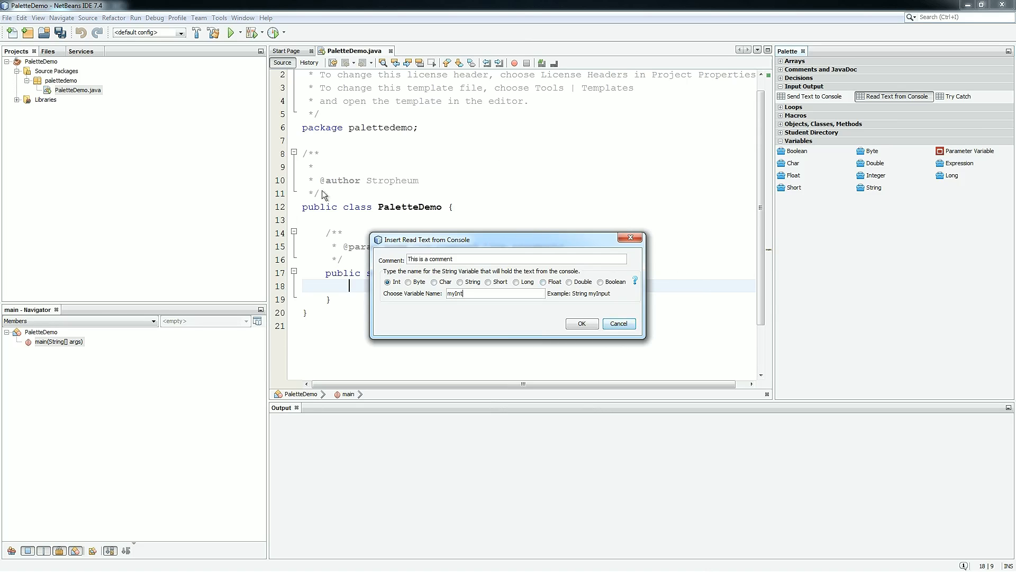
pyautogui.moveTo(541, 251)
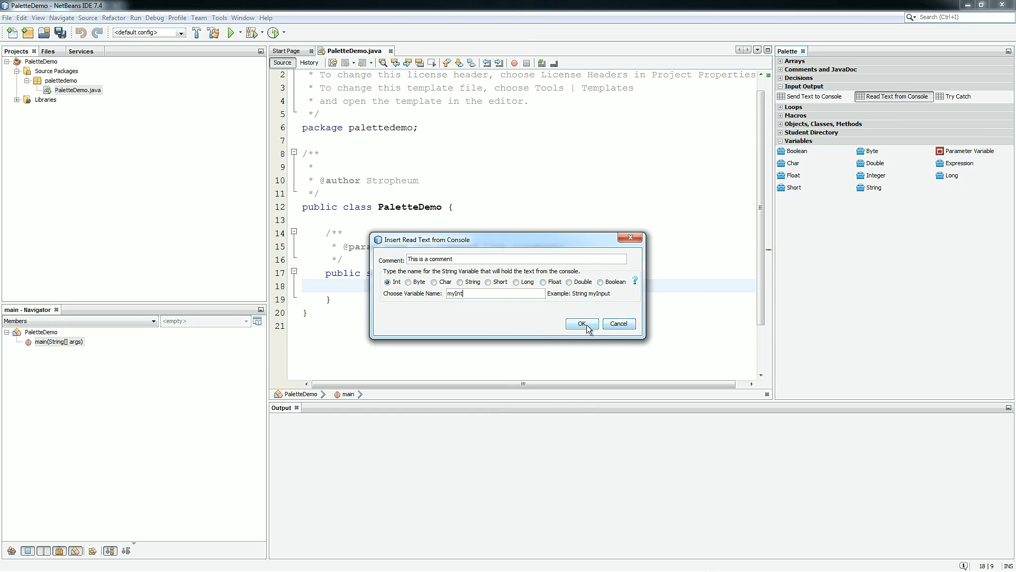
pyautogui.click(582, 324)
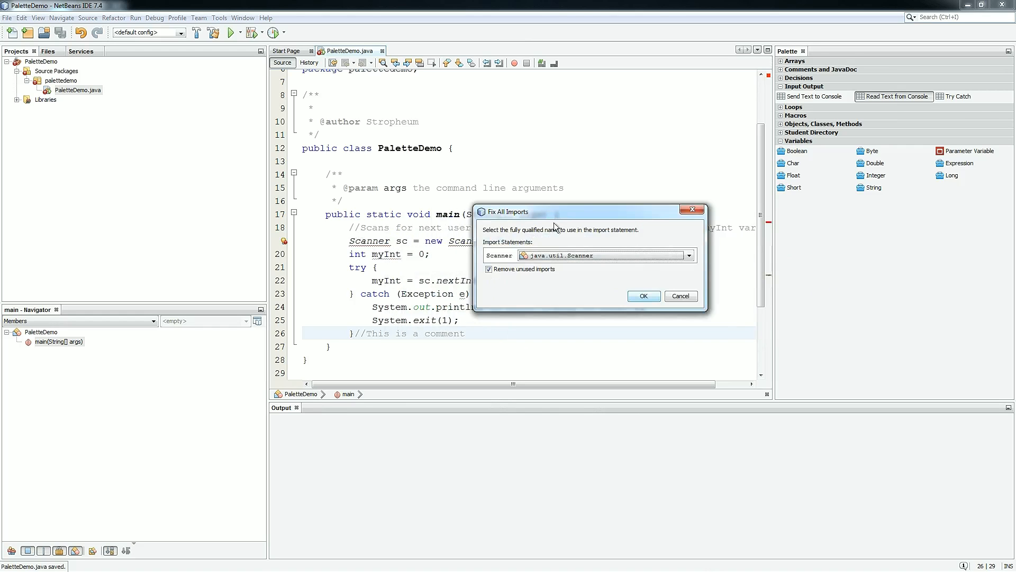
pyautogui.click(644, 295)
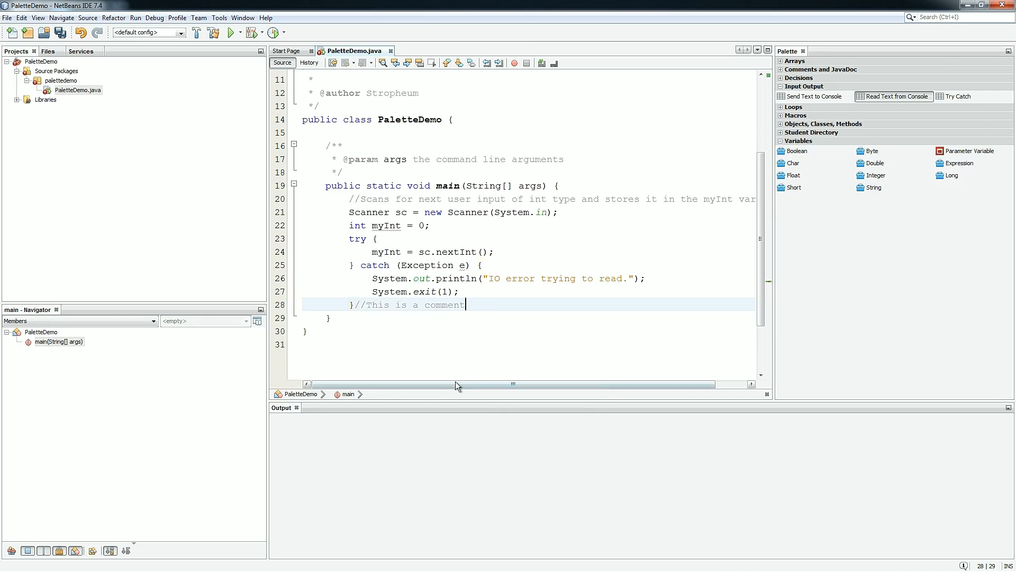
pyautogui.moveTo(350, 210)
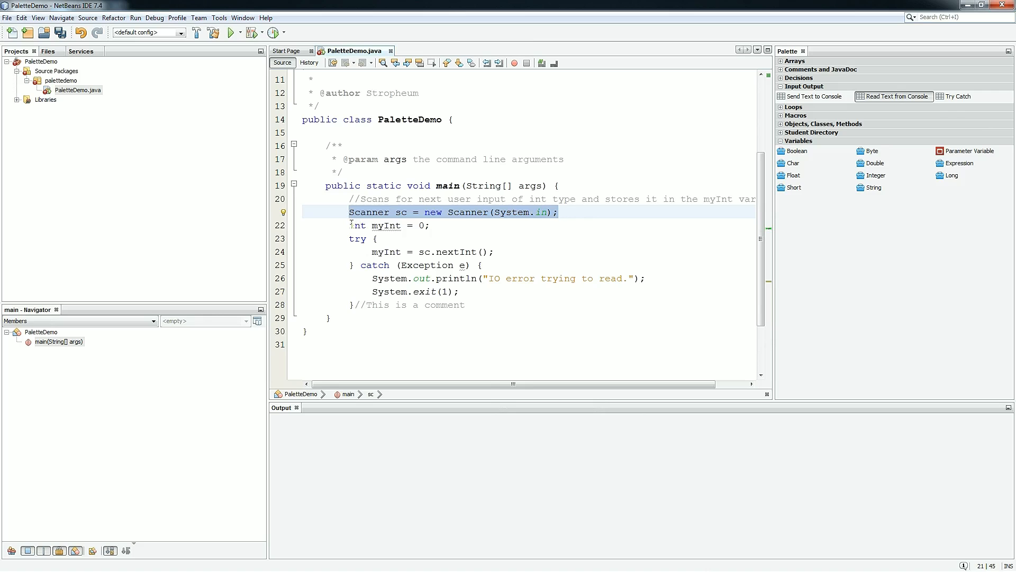
pyautogui.click(433, 225)
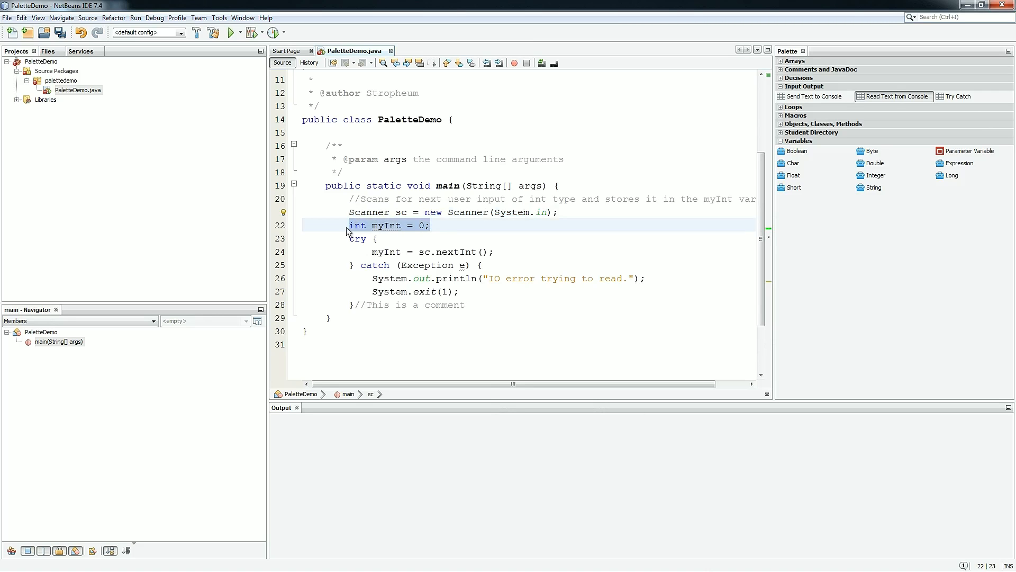
pyautogui.click(387, 225)
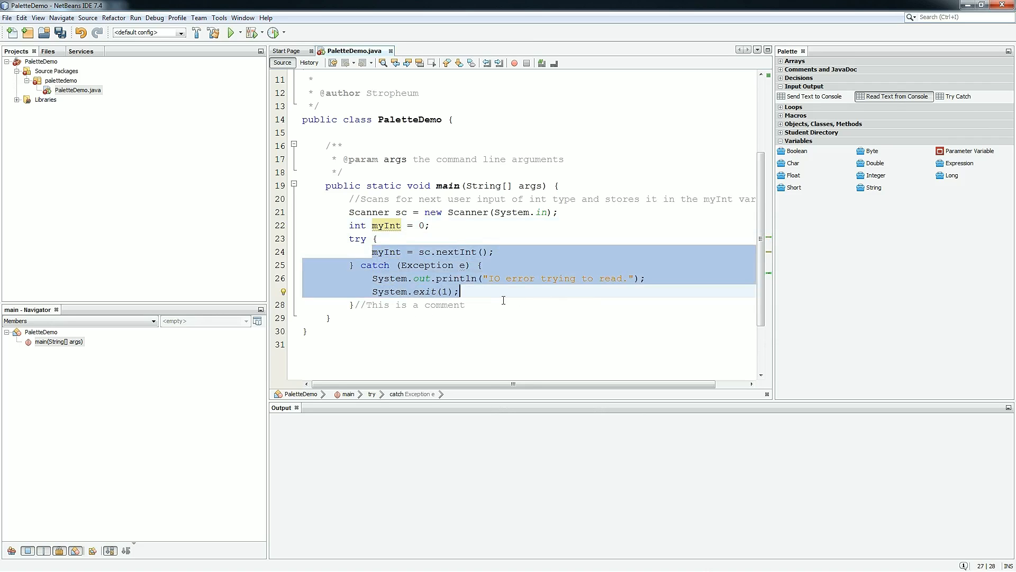
pyautogui.click(413, 291)
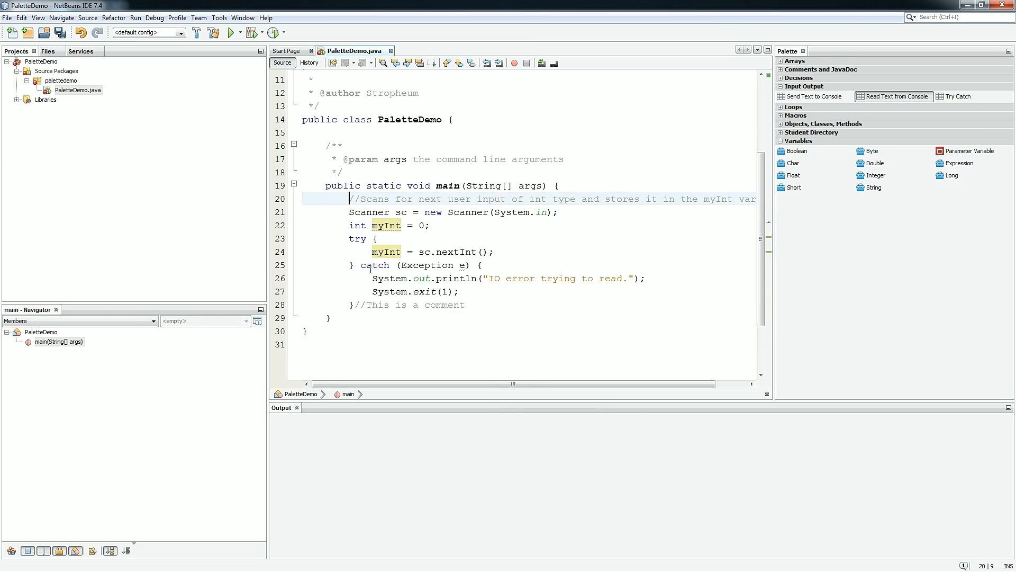
pyautogui.click(466, 304)
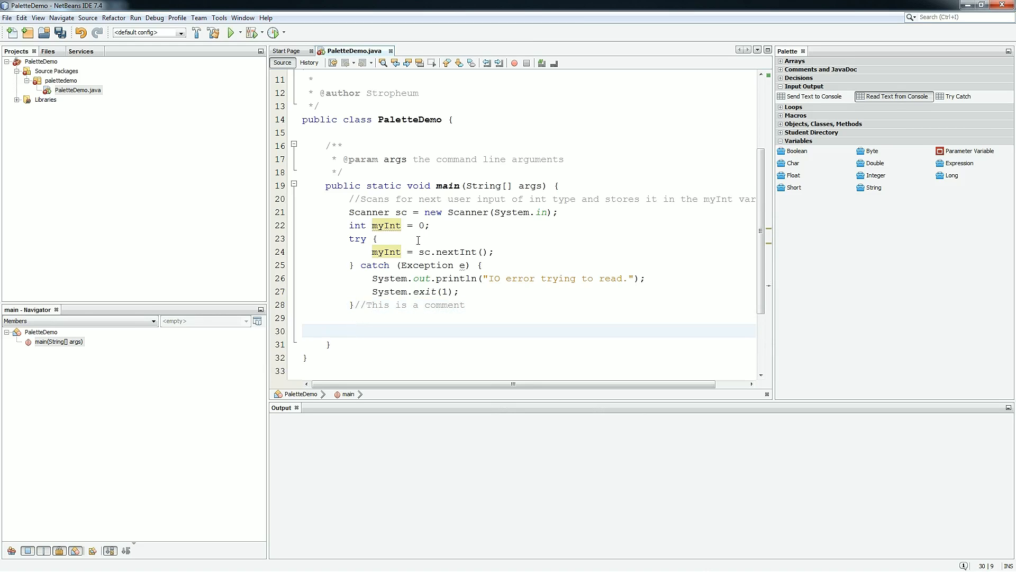
# - Print 'My number is ' + myInt after the try/catch and run, entering 12
pyautogui.write('sou')
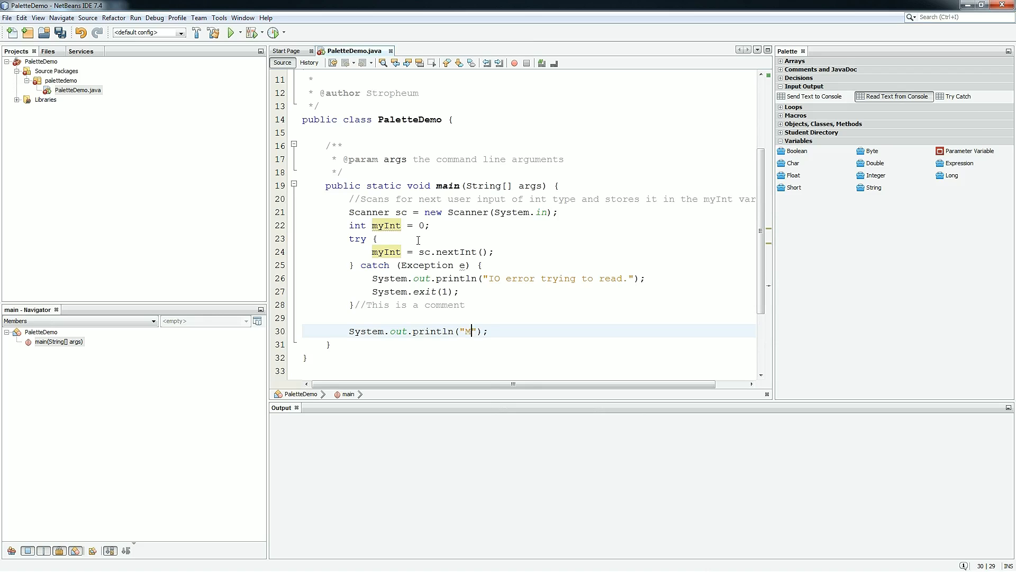
pyautogui.write('y number is')
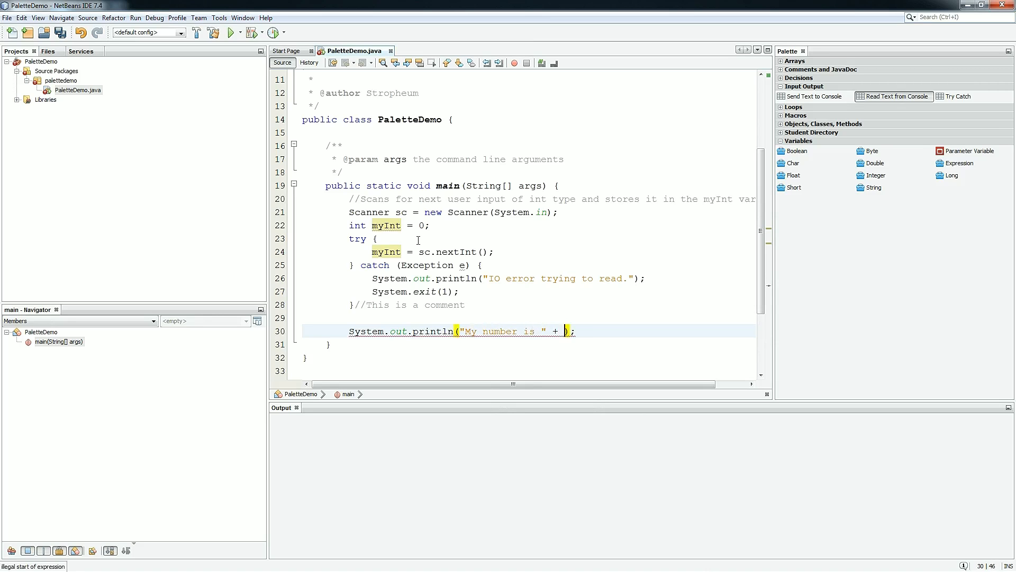
pyautogui.write('myInt')
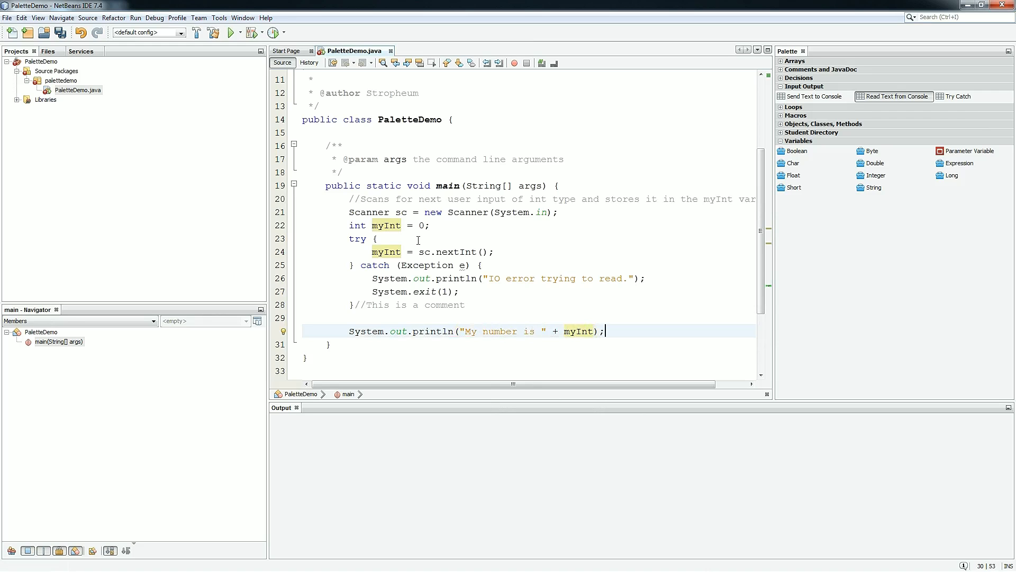
pyautogui.click(229, 33)
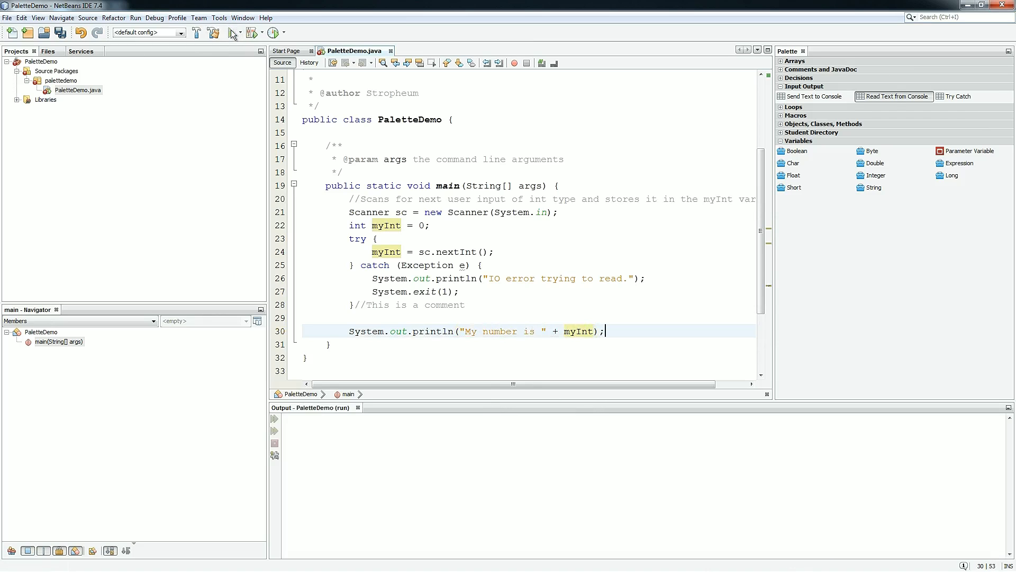
pyautogui.click(228, 32)
pyautogui.write('12')
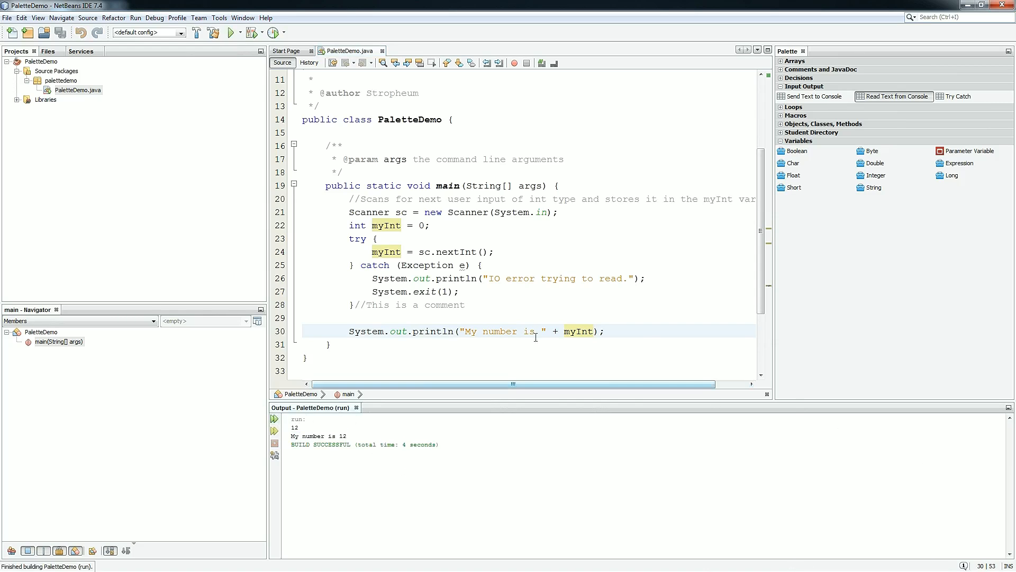
pyautogui.moveTo(499, 329)
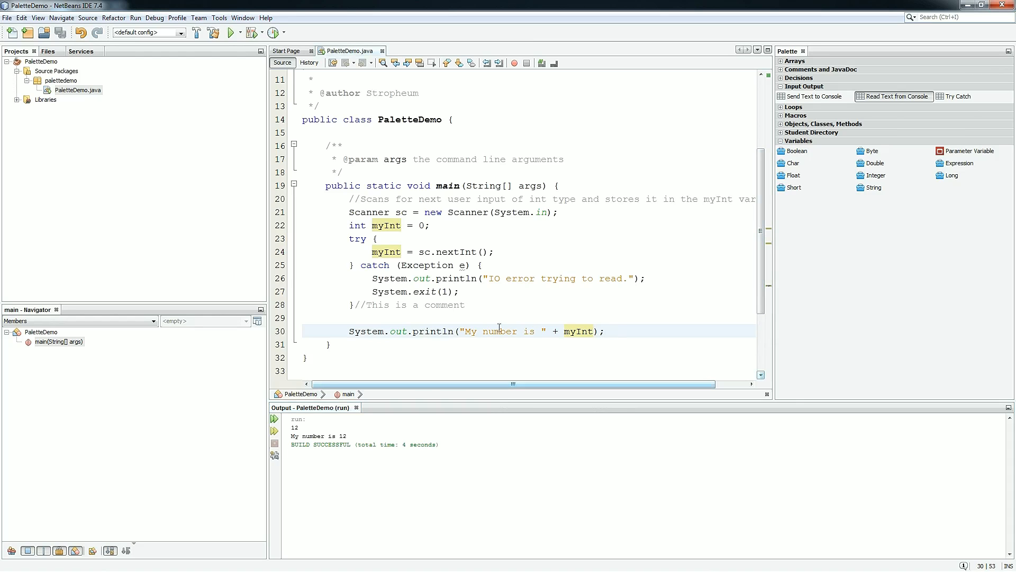
# - Add an 'Enter your number: ' println as main's first line and rerun with 12
pyautogui.click(564, 186)
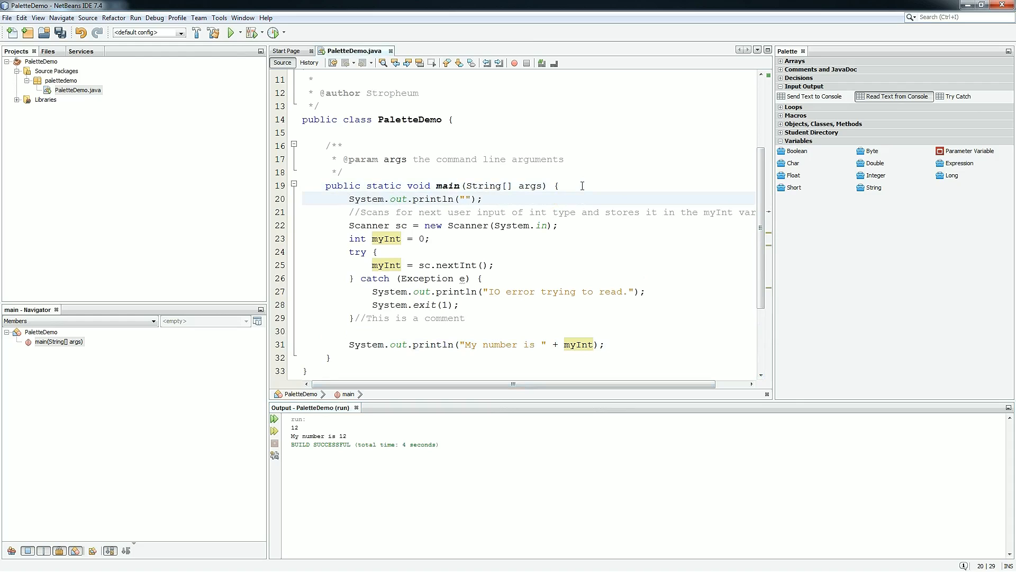
pyautogui.write('Enter your number:')
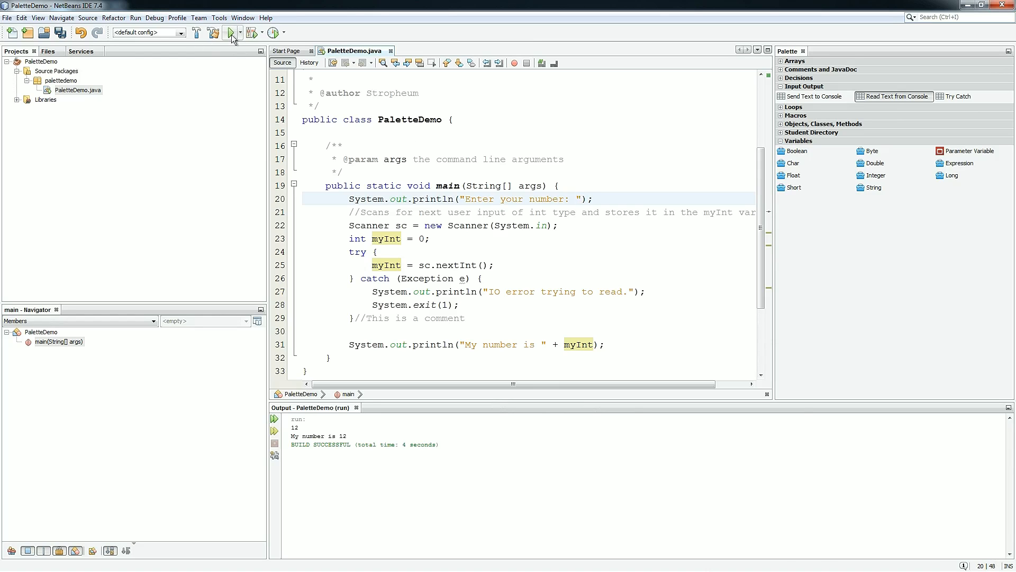
pyautogui.click(228, 32)
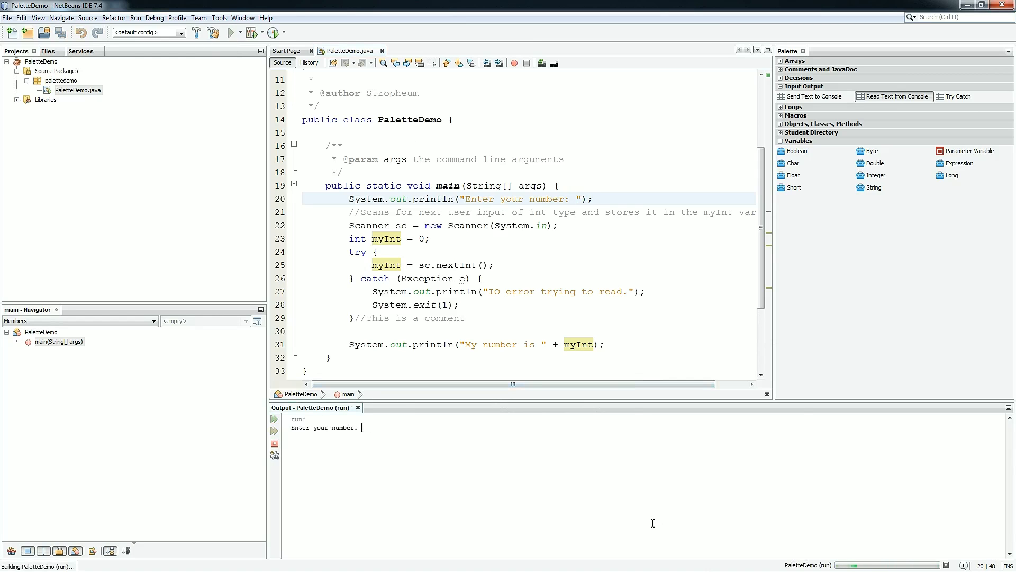
pyautogui.write('12')
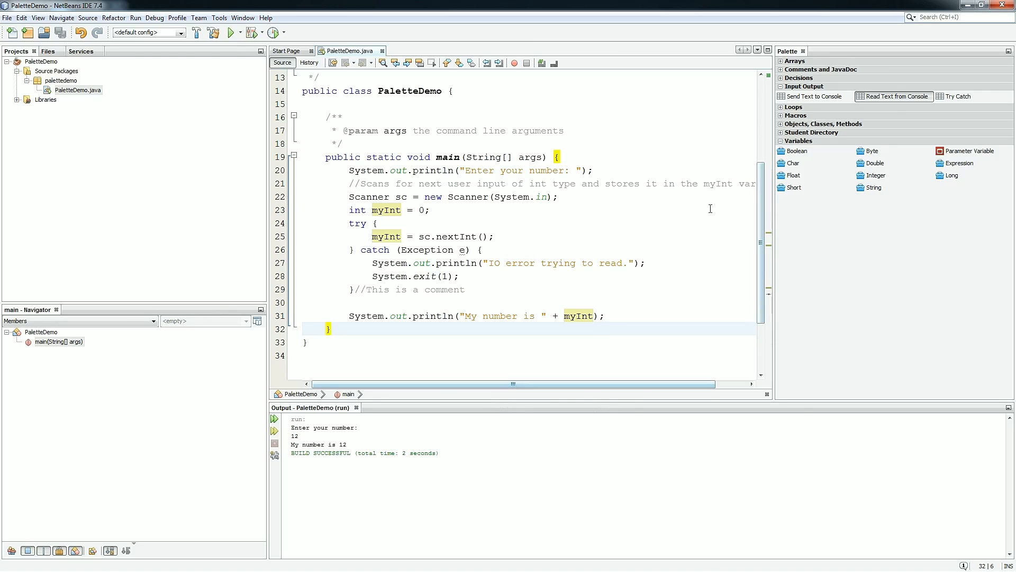
# - Select every statement in main's body and delete it
pyautogui.moveTo(360, 170); pyautogui.dragTo(603, 315)
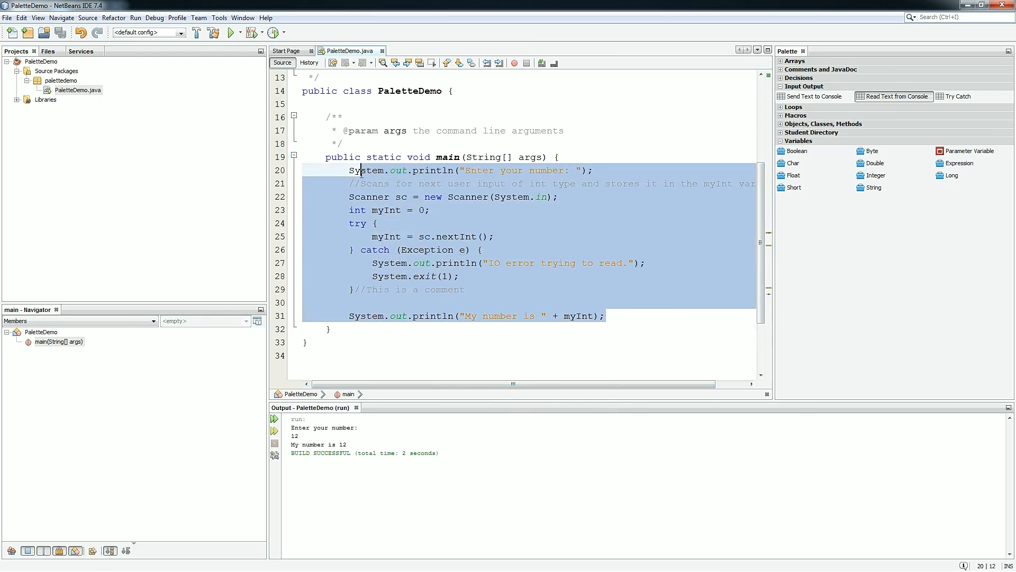
pyautogui.press('Delete')
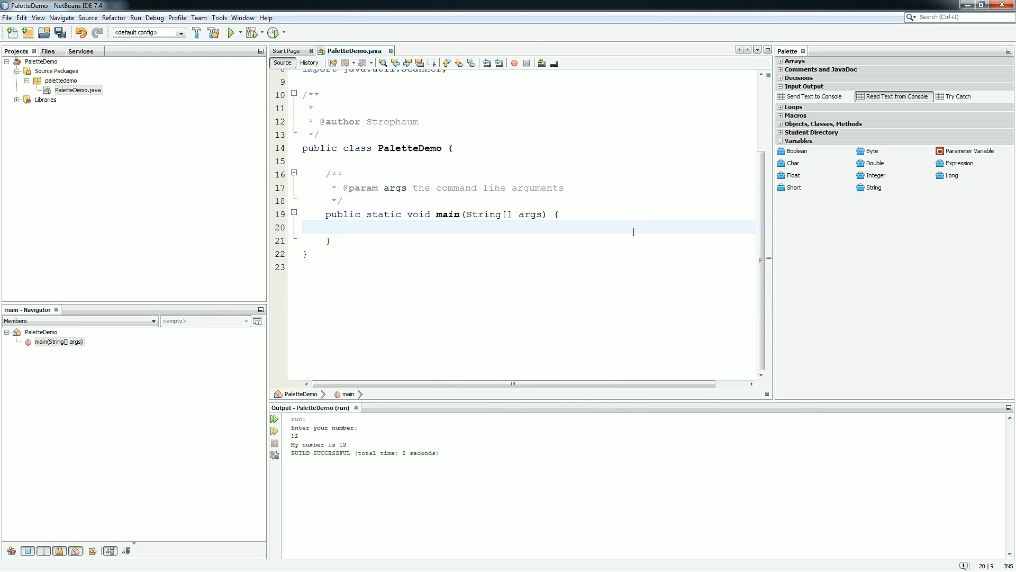
pyautogui.moveTo(587, 256)
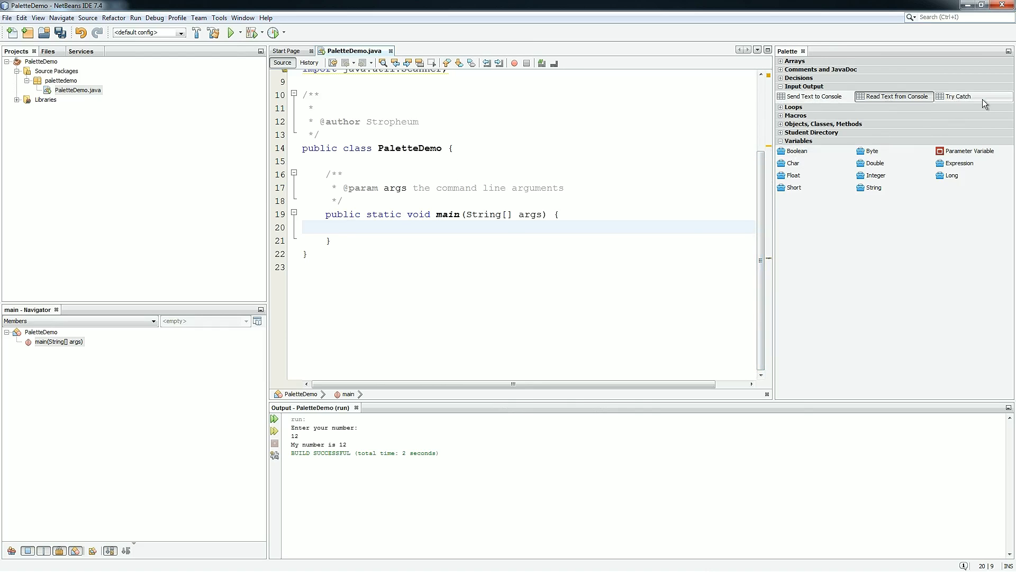
pyautogui.moveTo(969, 105)
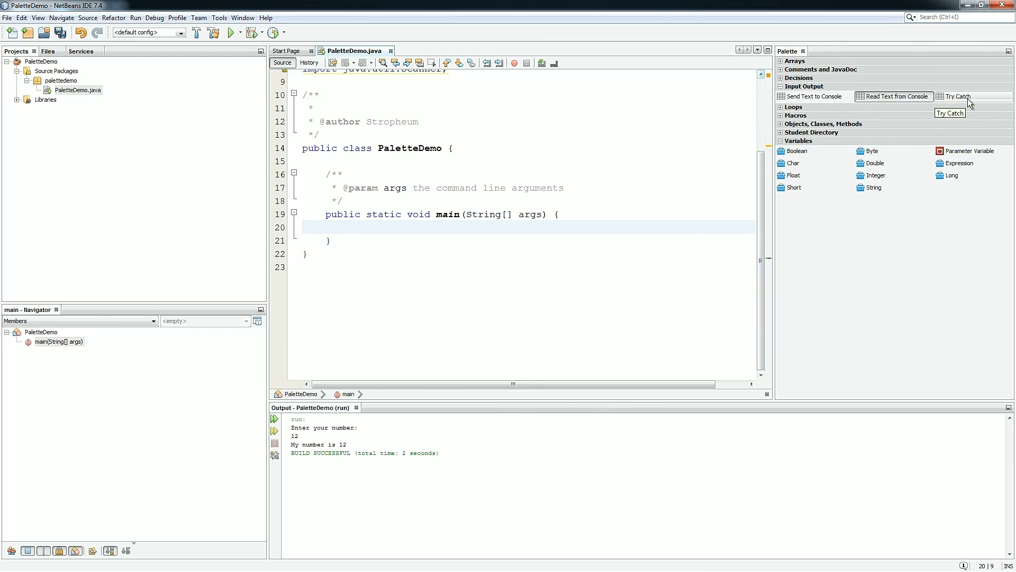
pyautogui.moveTo(501, 126)
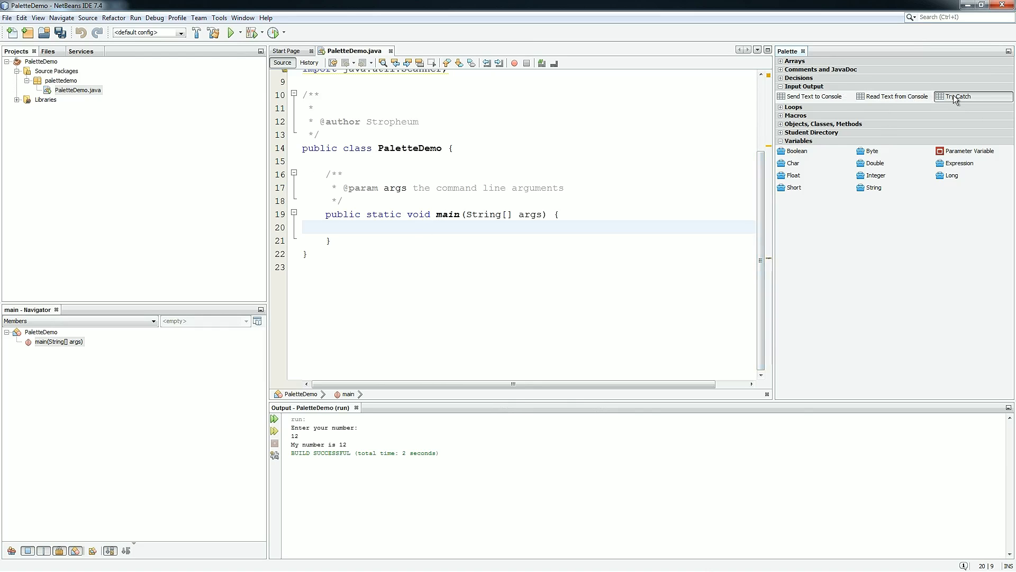
# - Insert a palette Try Catch block catching Exception with the comment 'this is a comment'
pyautogui.click(957, 96)
pyautogui.write('this is a s')
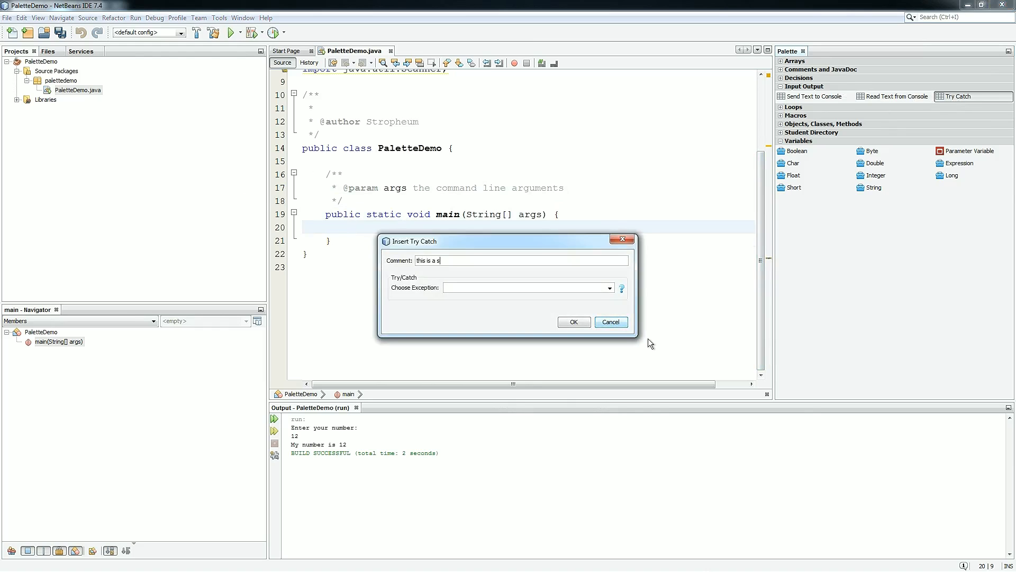
pyautogui.write('omment')
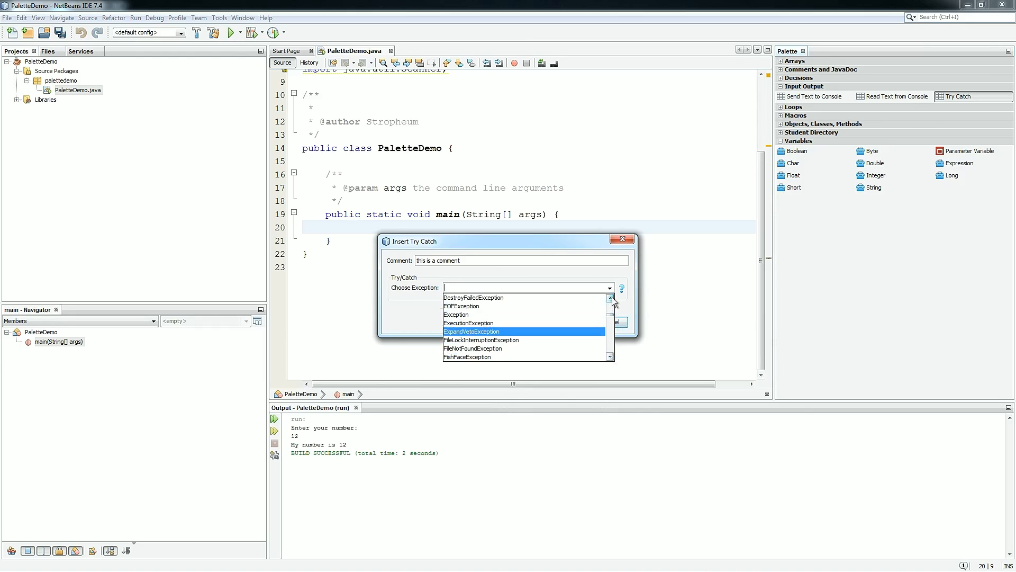
pyautogui.click(456, 315)
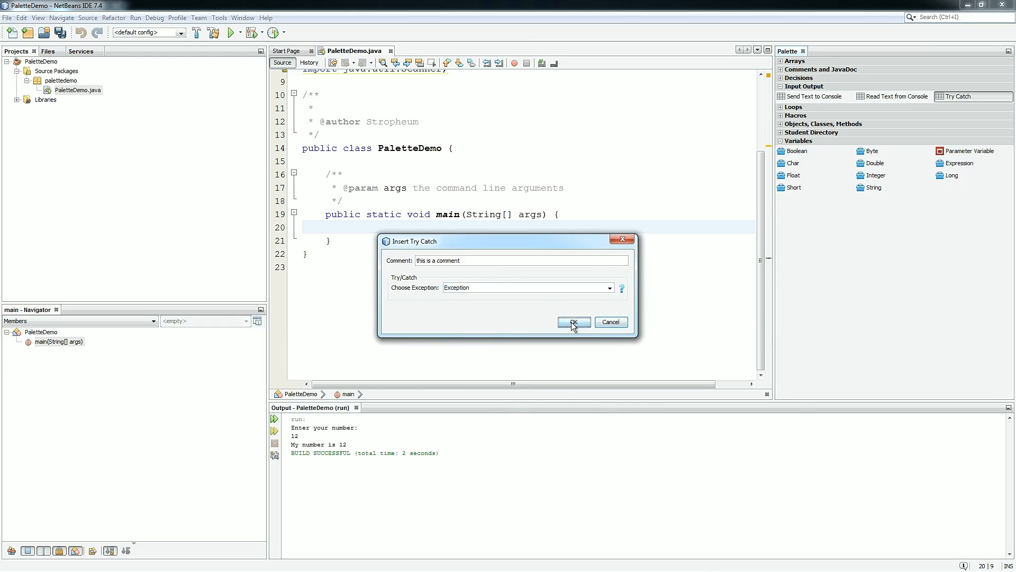
pyautogui.click(574, 321)
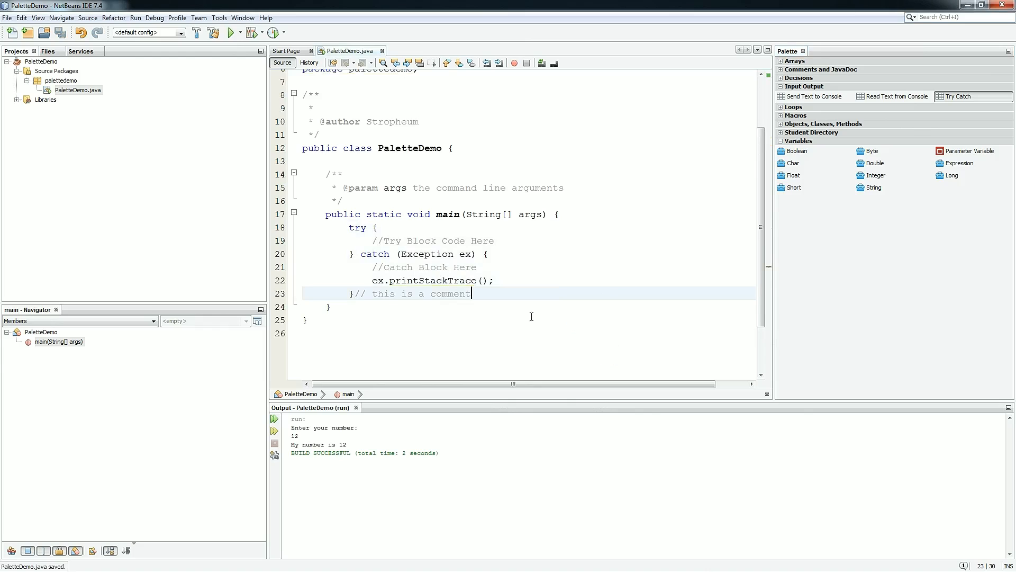
# - Make the try block print 'this is a test'
pyautogui.doubleClick(434, 240)
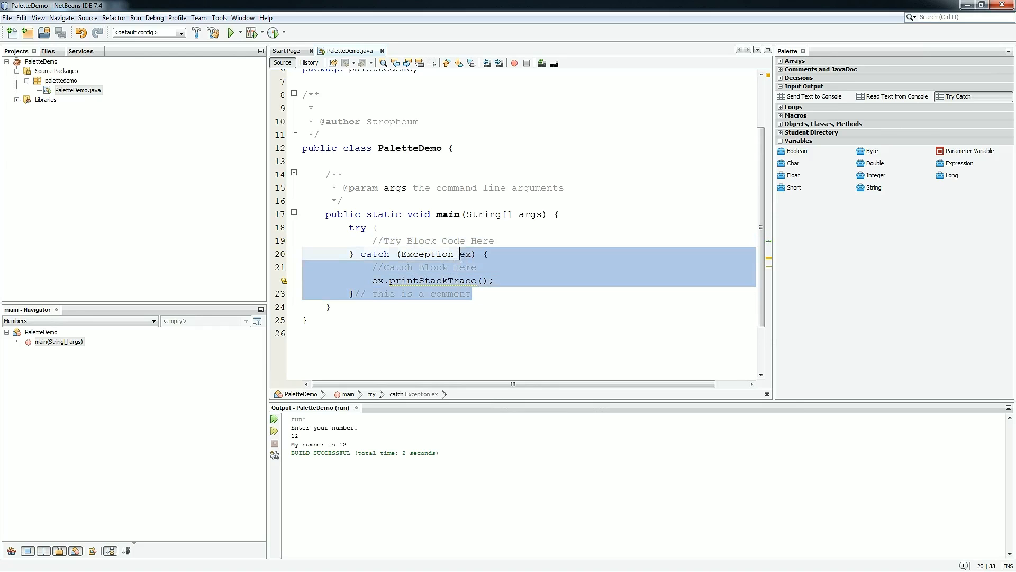
pyautogui.click(491, 280)
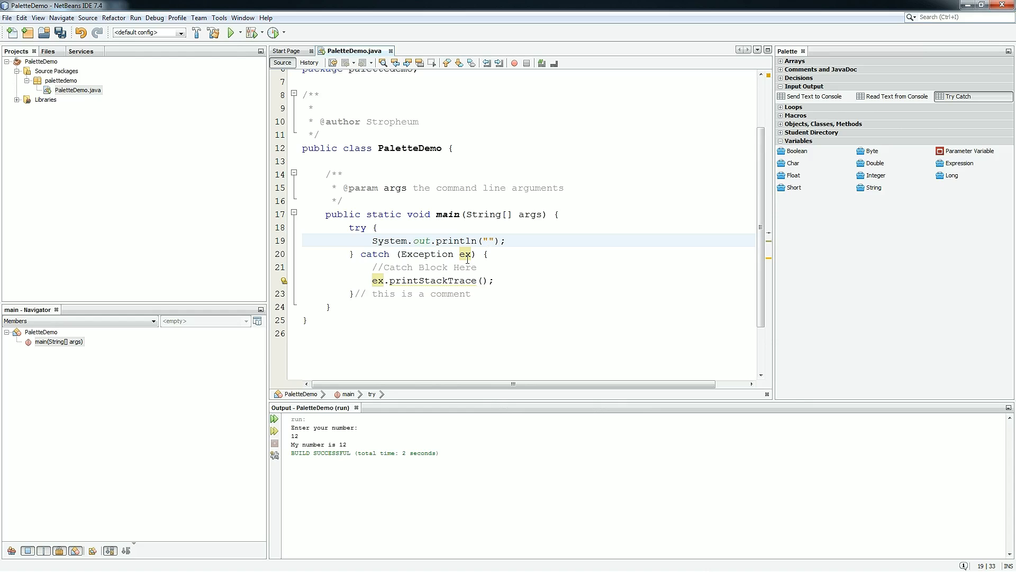
pyautogui.write('this is a test')
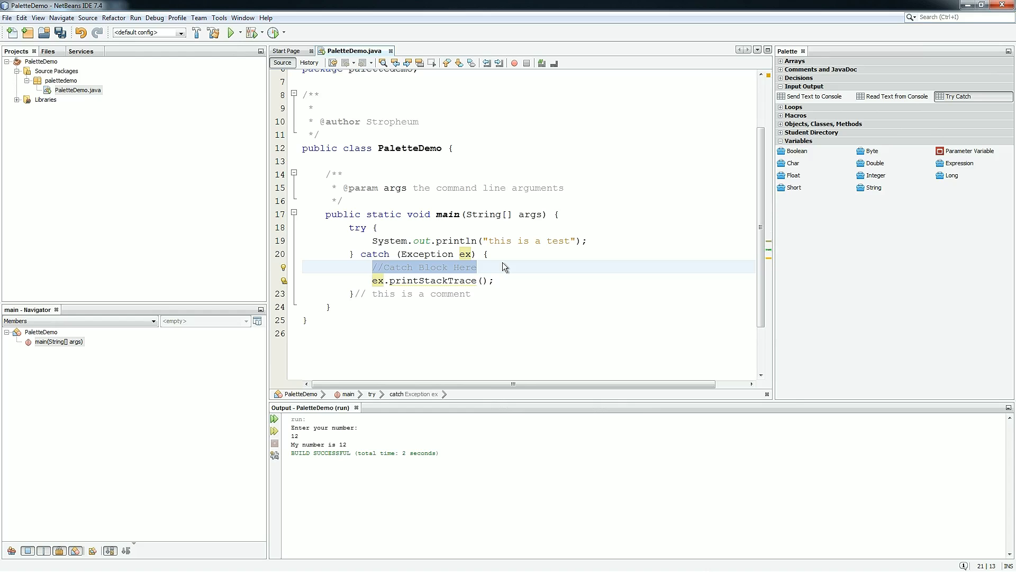
# - Add a println of 'Specific type of error' to the catch block
pyautogui.write('System.out.println("");')
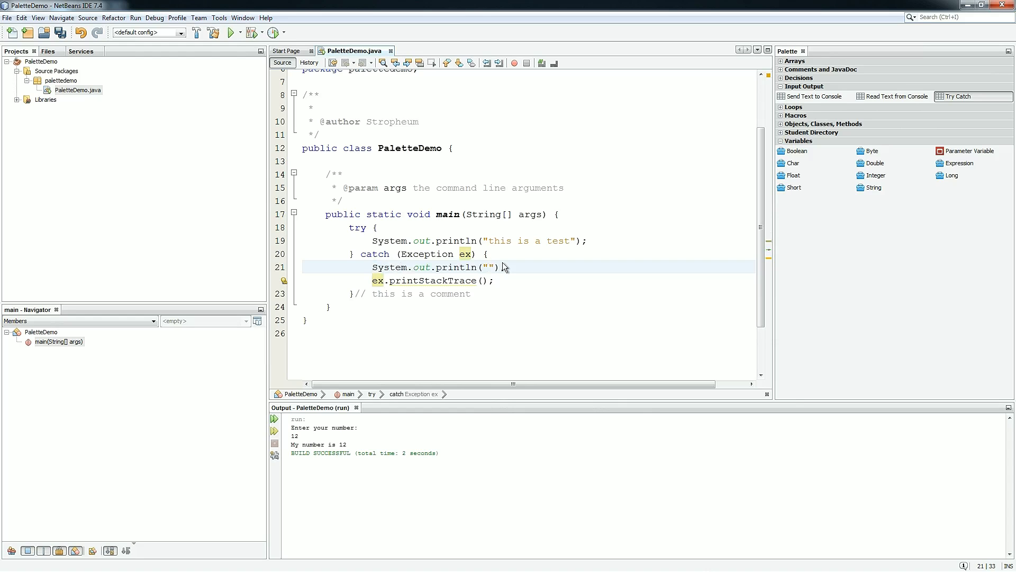
pyautogui.write('Specific type of')
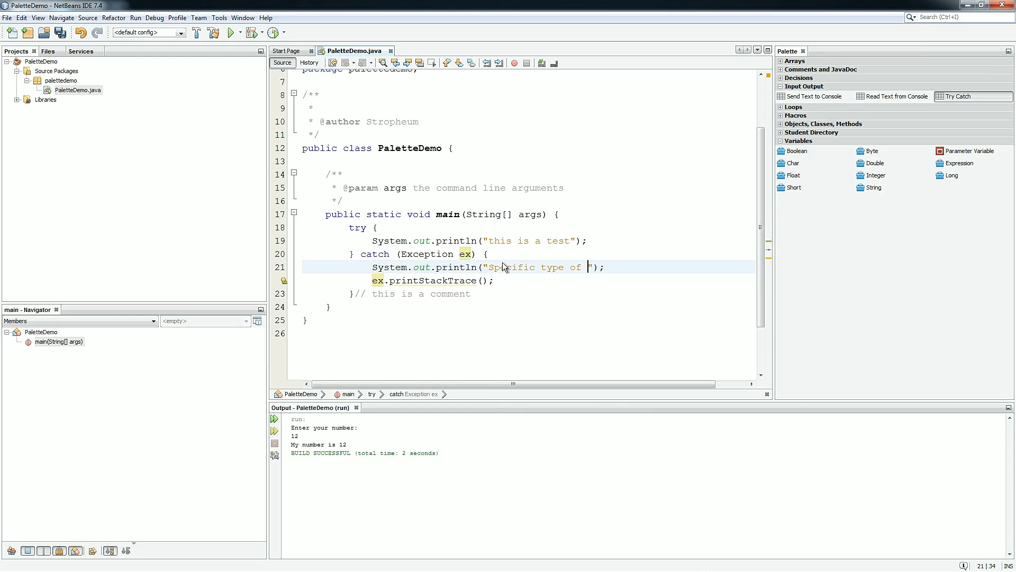
pyautogui.write('error')
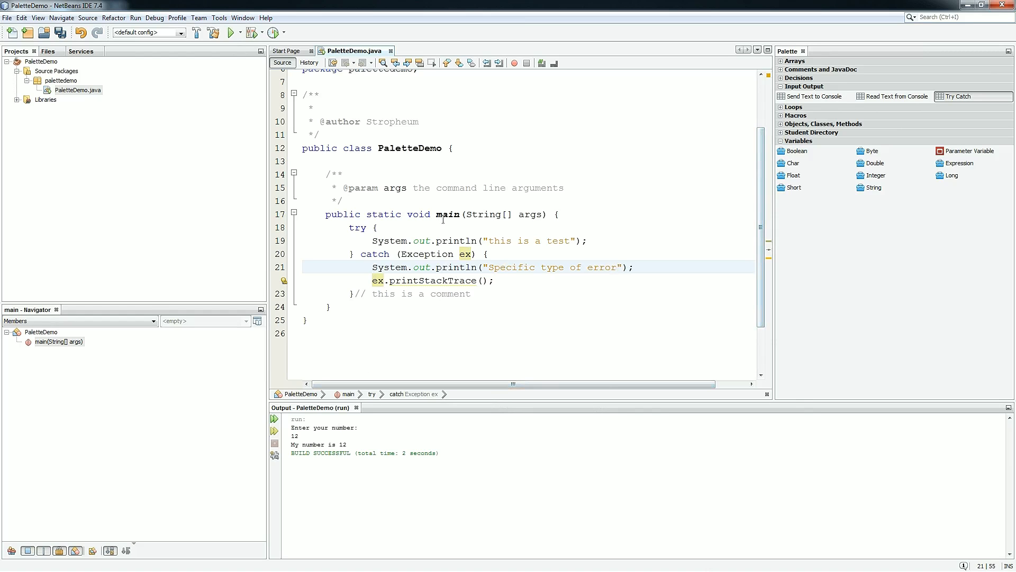
pyautogui.click(617, 267)
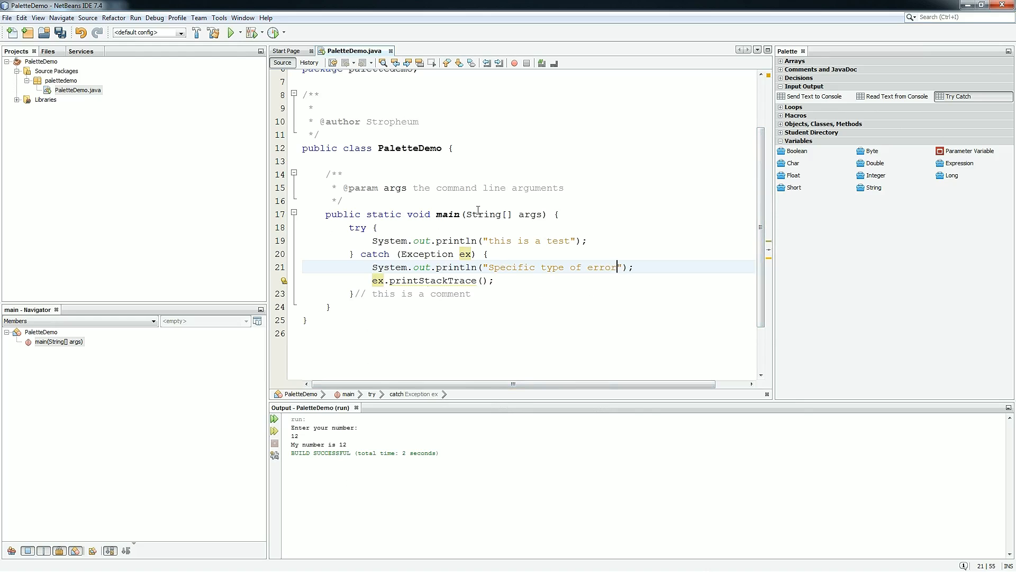